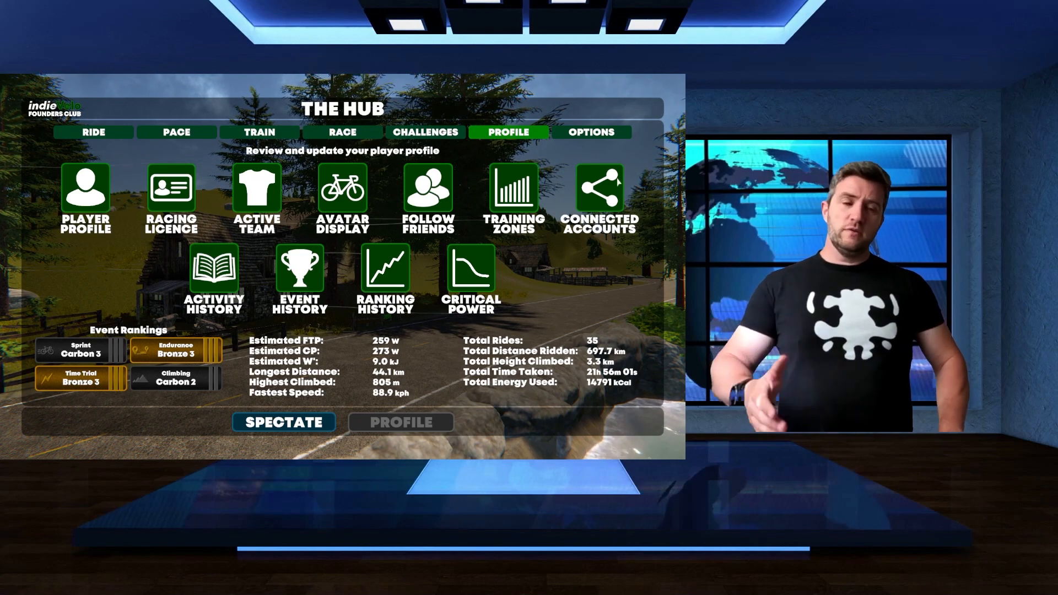
Show the Connected Accounts screen with Strava and Intervals.icu linked.
left_click(598, 191)
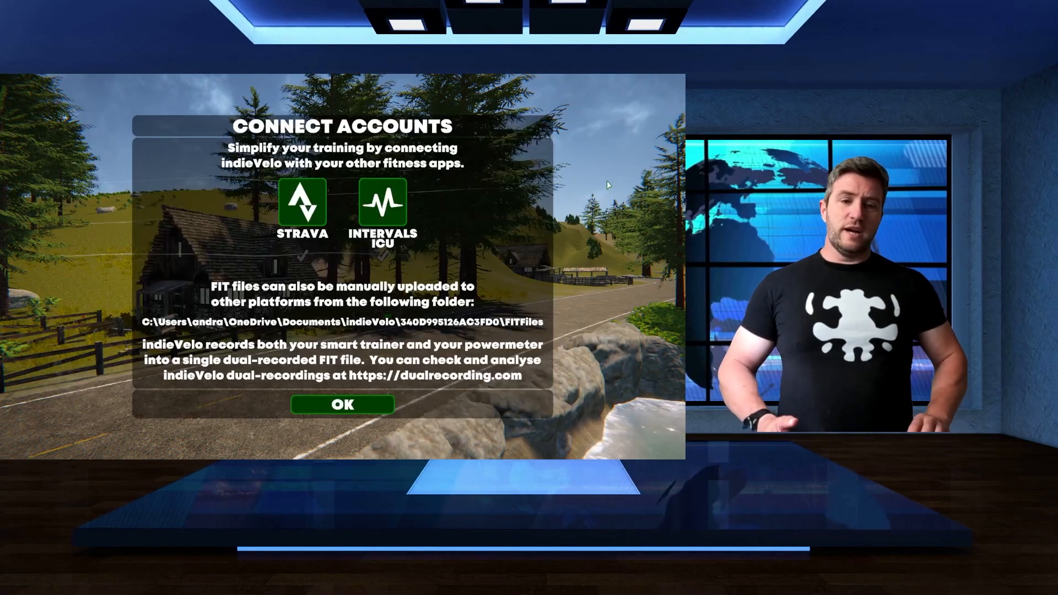
left_click(382, 201)
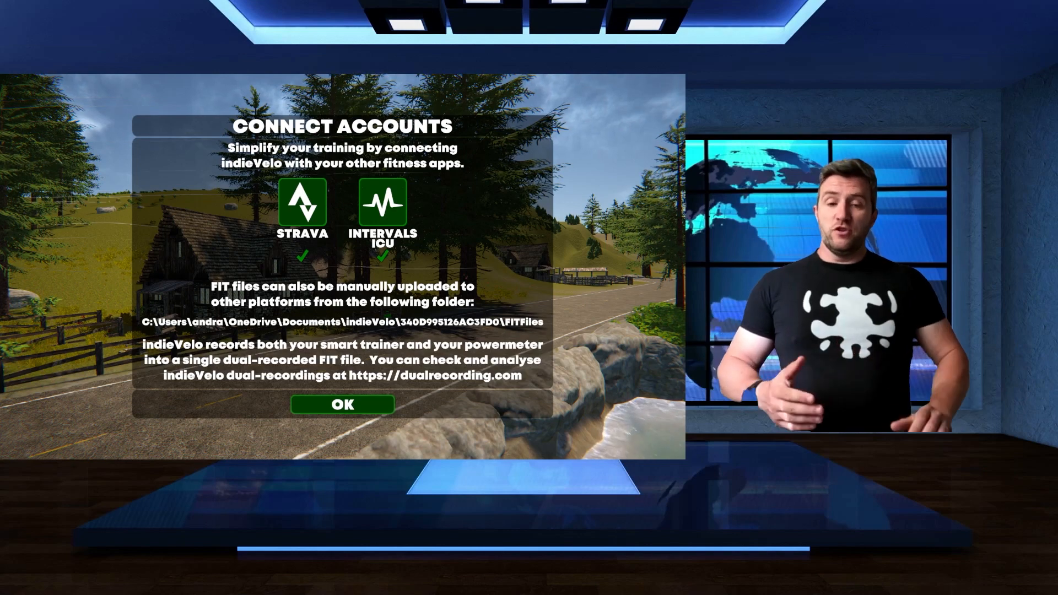
From Activity History, show the results of the 20km Points Race on 28 June 2023.
left_click(341, 405)
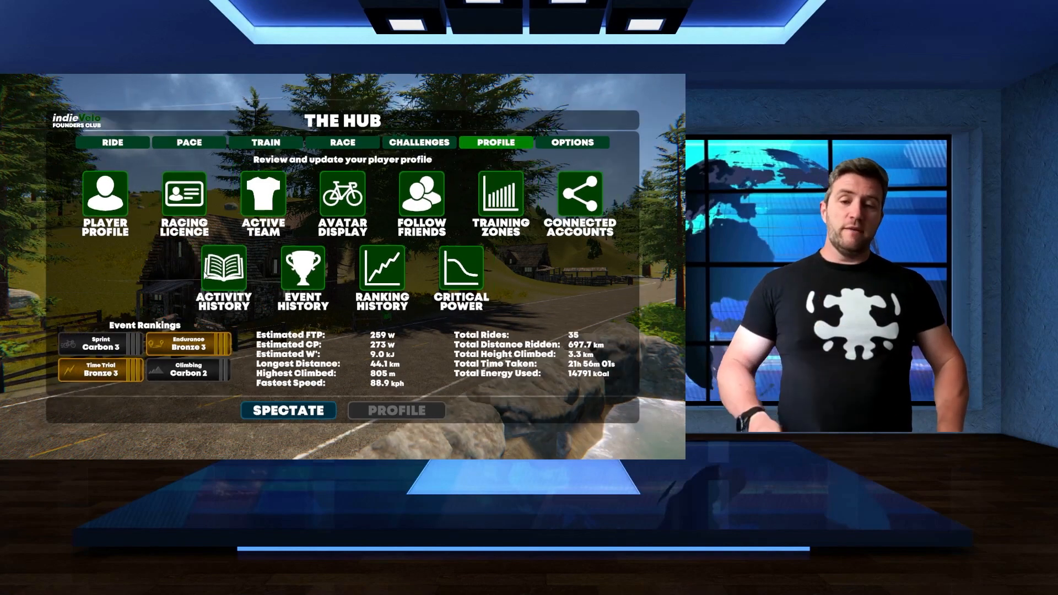
left_click(224, 270)
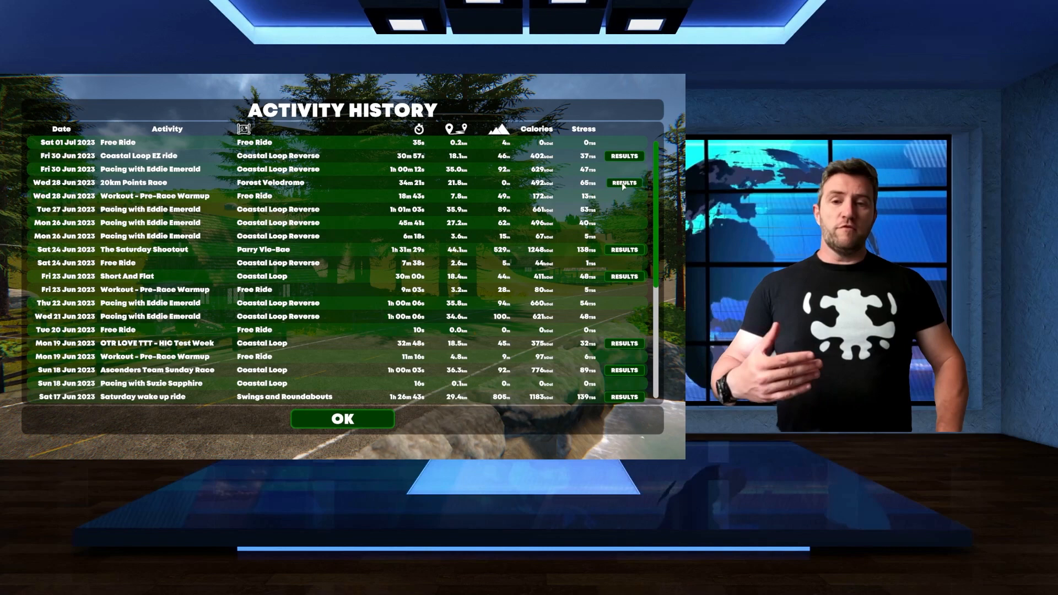
left_click(622, 182)
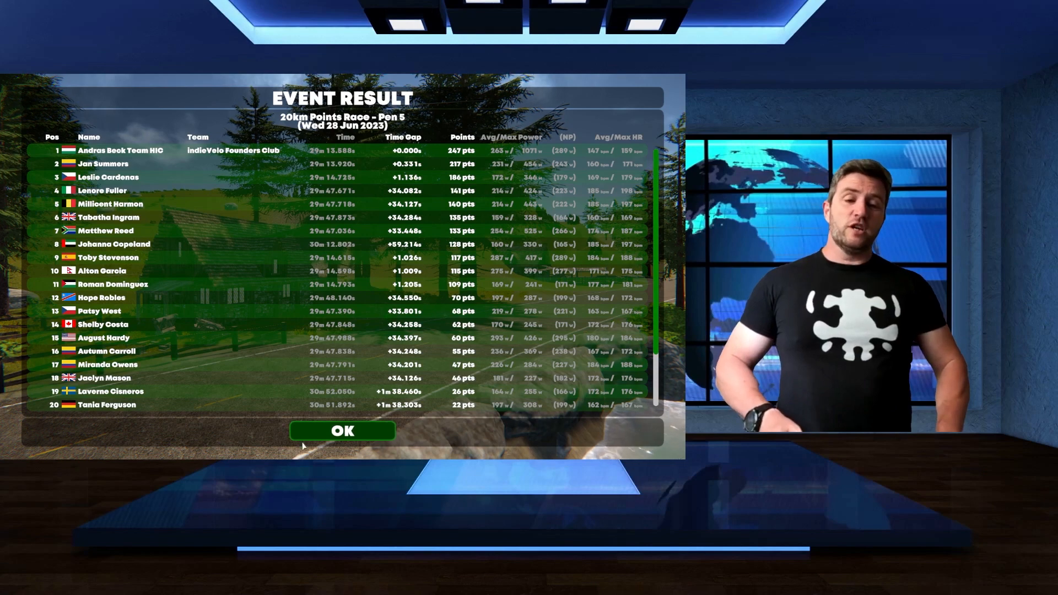
Show the Event History list of races participated in, with positions and power.
left_click(342, 431)
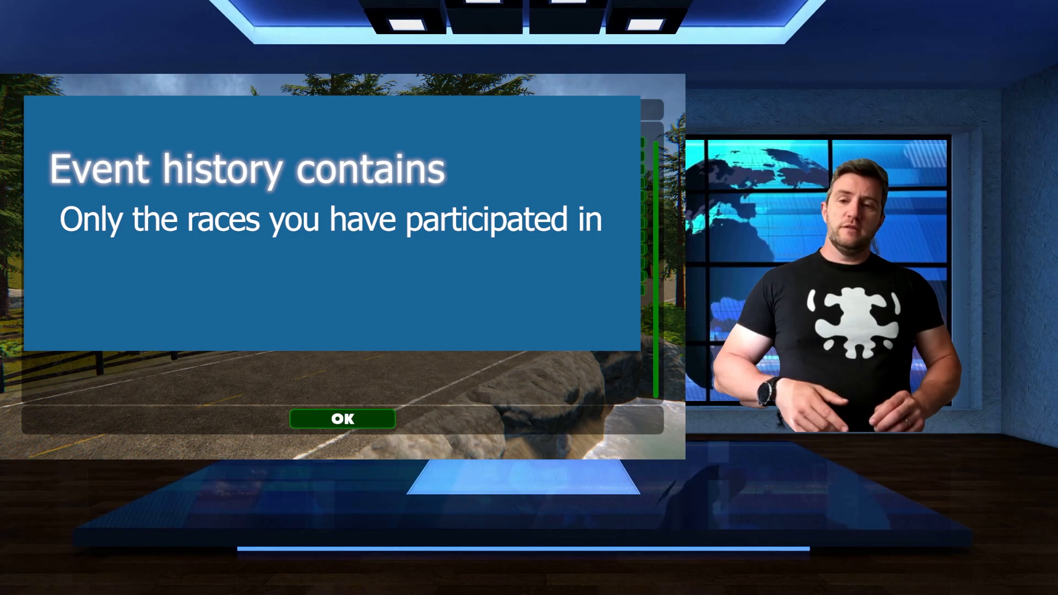
left_click(341, 419)
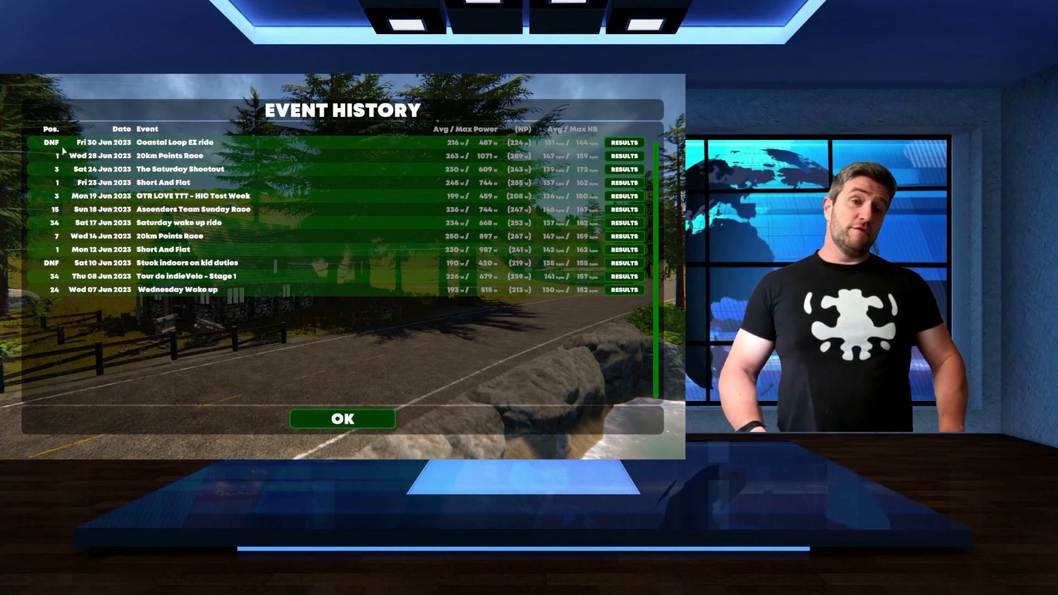
mouse_move(469, 136)
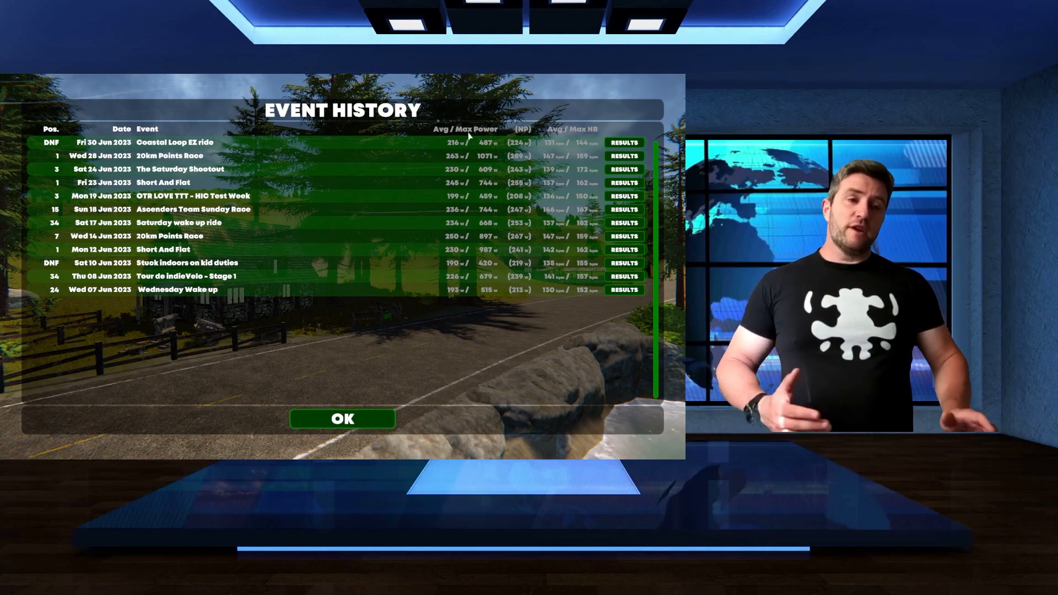
left_click(623, 142)
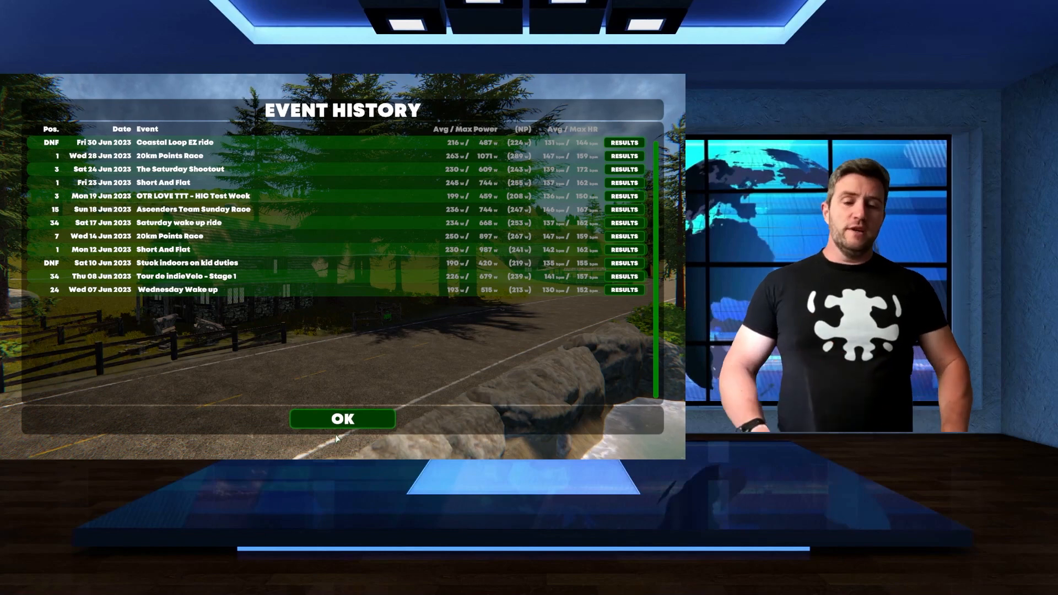
Reach the Review Completed list under Options > Organise Events.
left_click(342, 418)
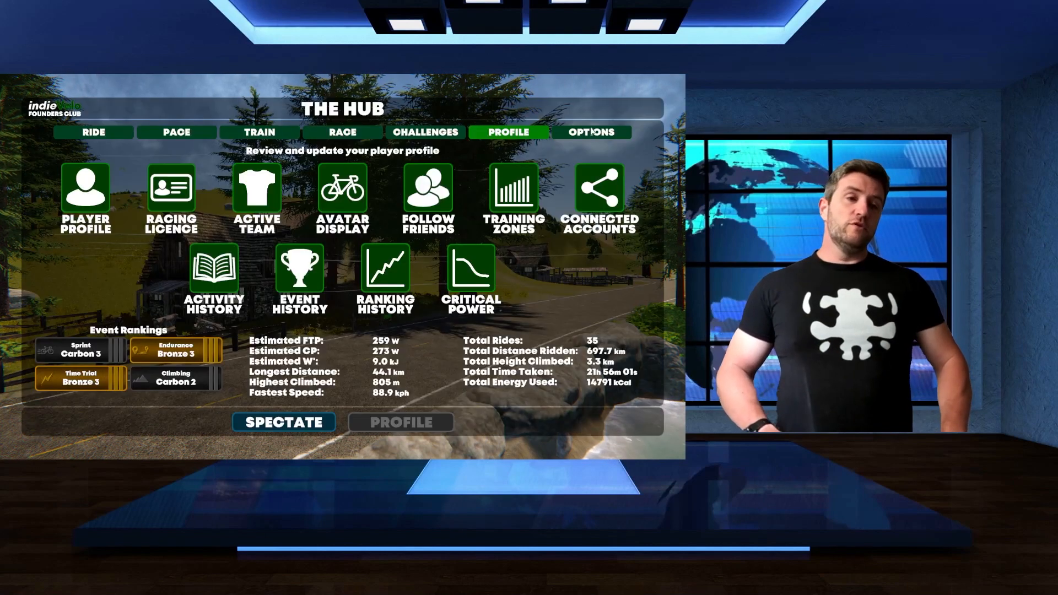
left_click(590, 131)
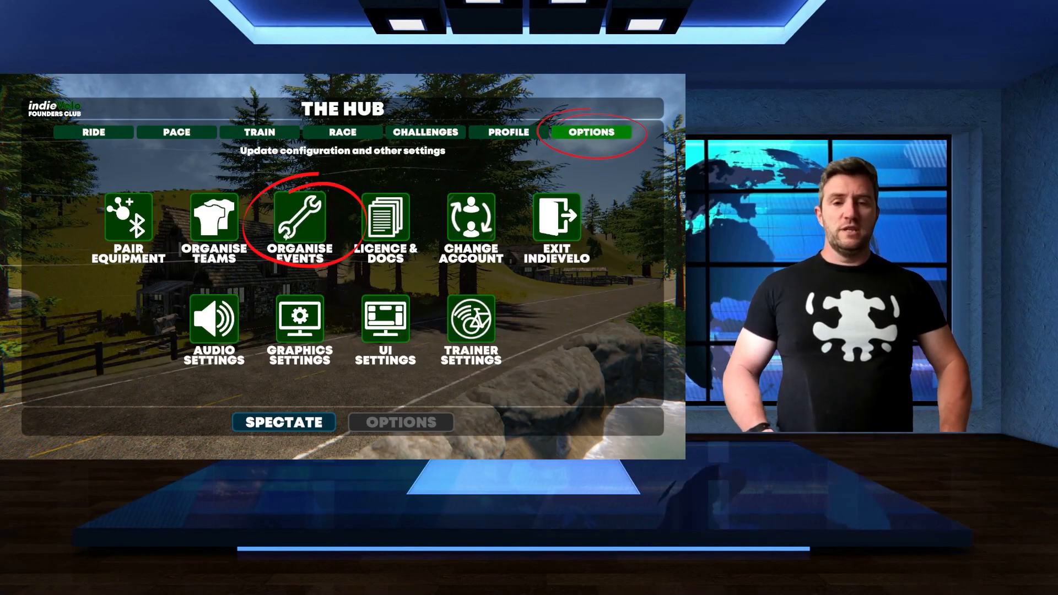
left_click(300, 220)
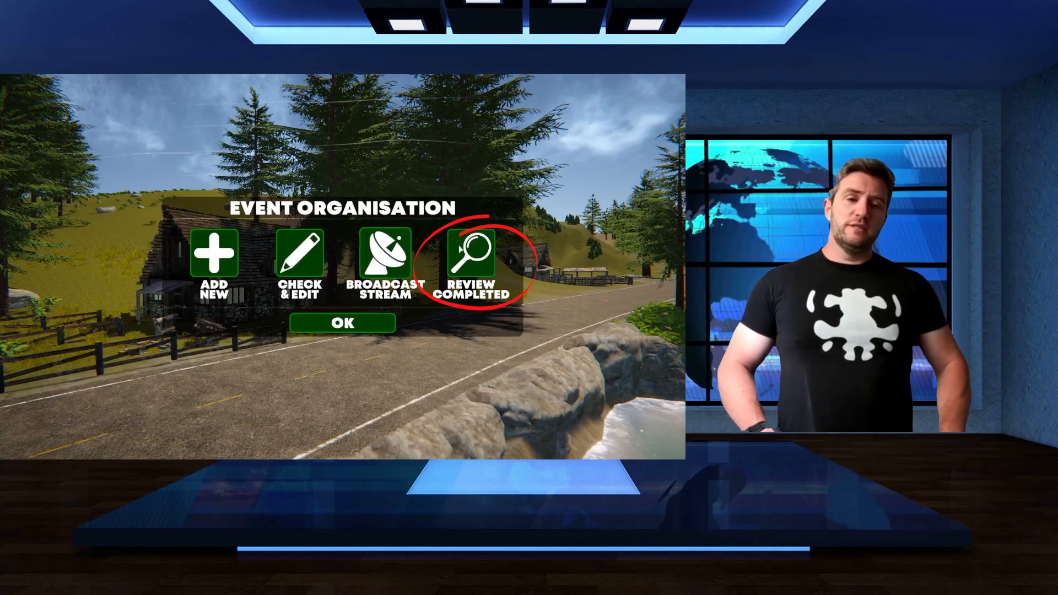
left_click(472, 255)
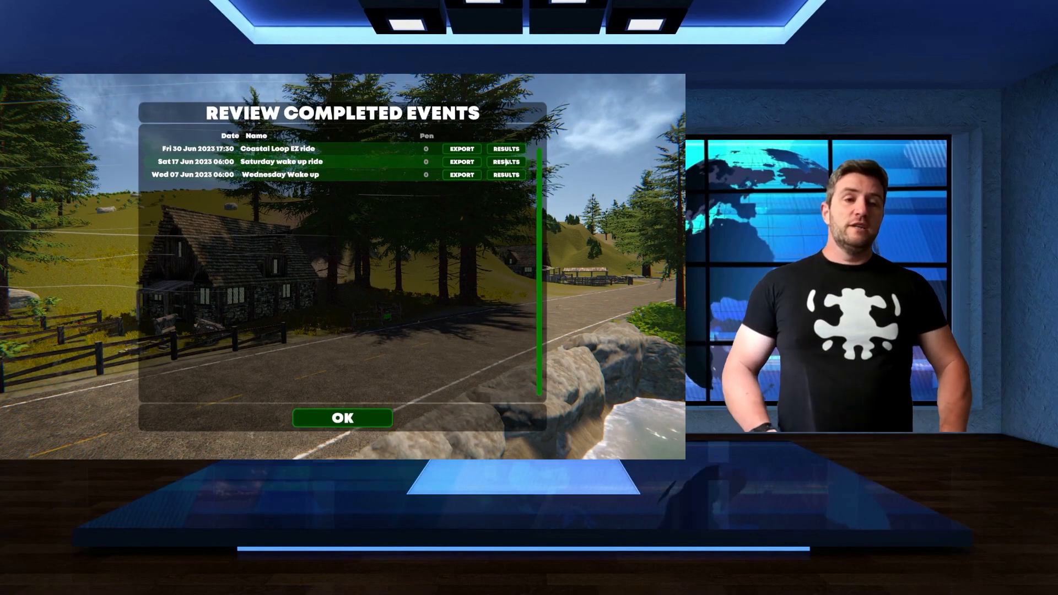
Review the Saturday wake up ride results and export them to CSV.
left_click(505, 161)
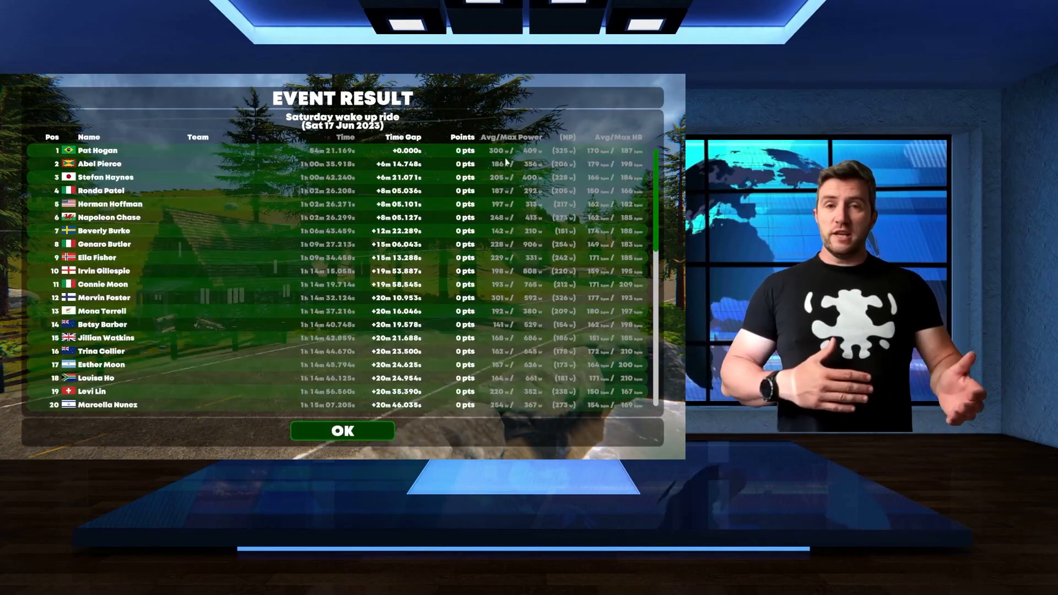
left_click(341, 430)
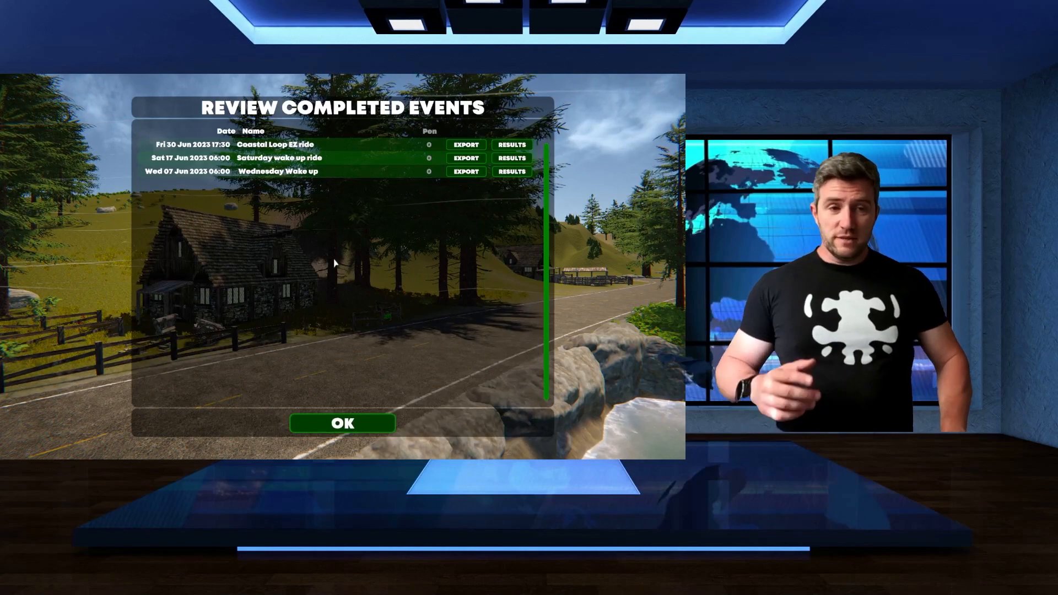
left_click(465, 158)
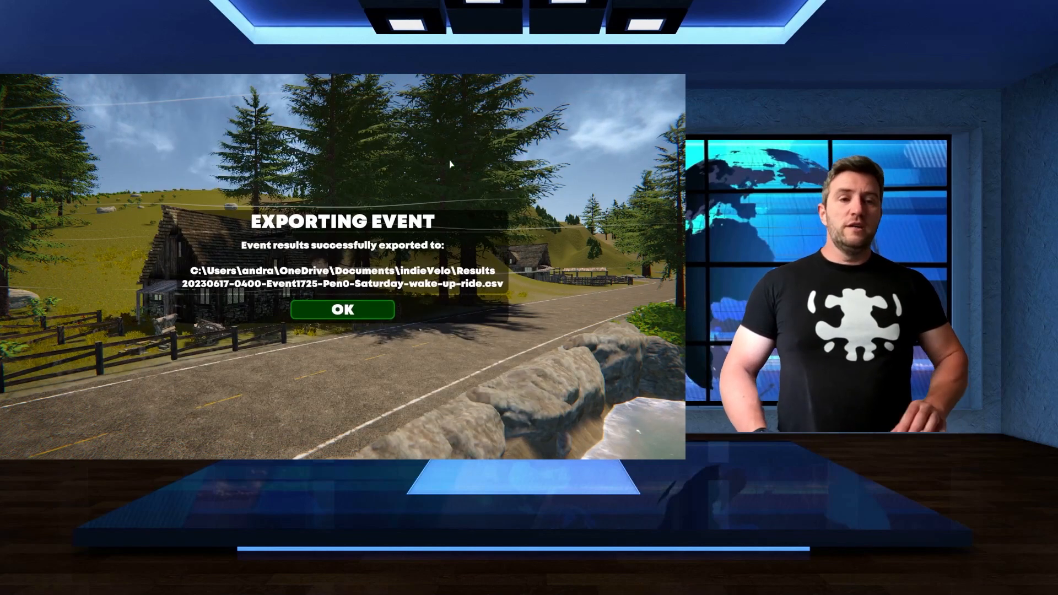